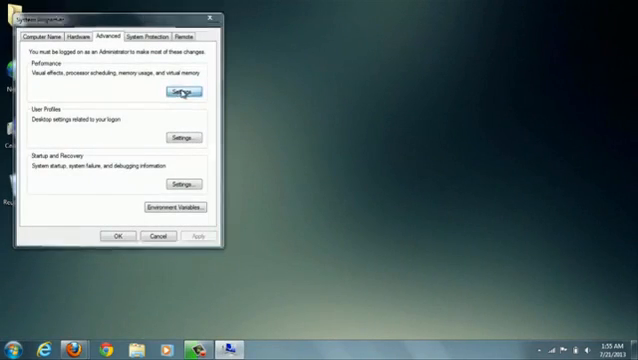
Enable Aero Peek and desktop composition in the Performance Options visual effects
click(186, 92)
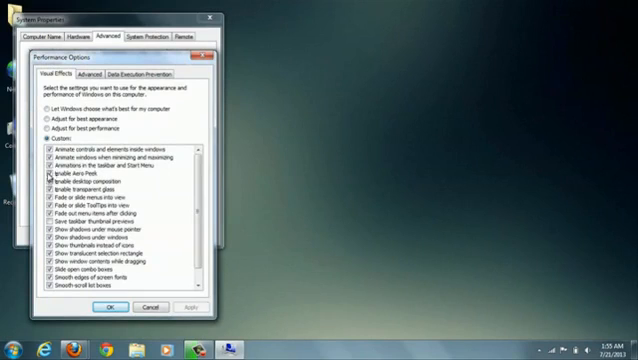
click(52, 176)
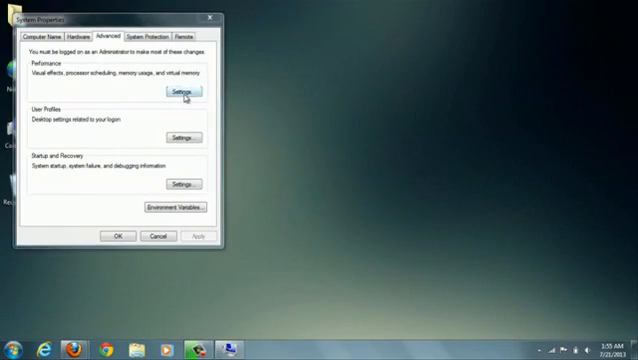
click(180, 90)
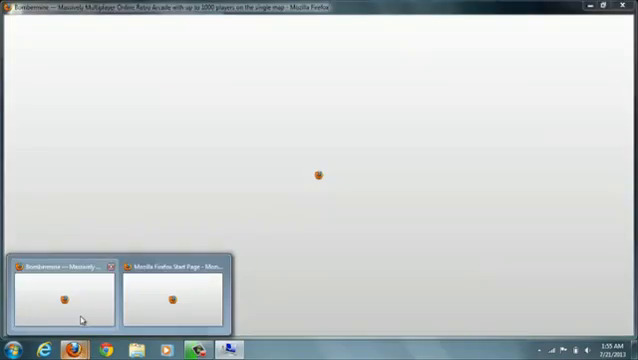
Preview the Bombermine and Firefox Start Page windows from the taskbar and bring the Start Page forward
click(72, 292)
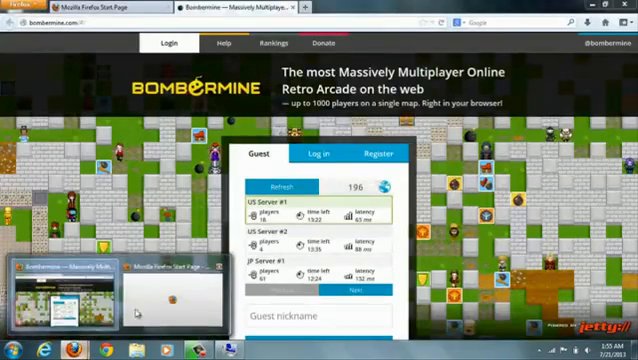
click(118, 8)
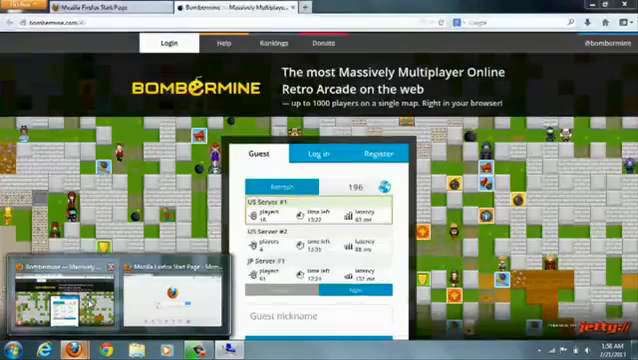
click(160, 290)
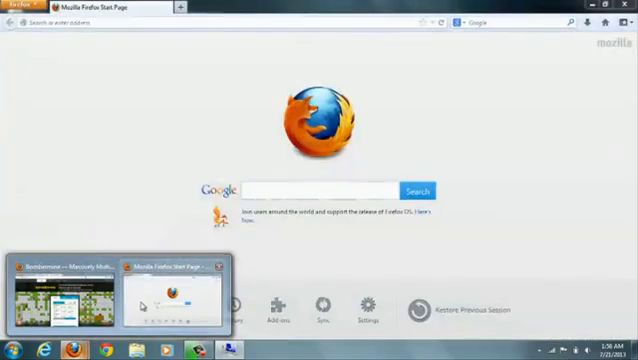